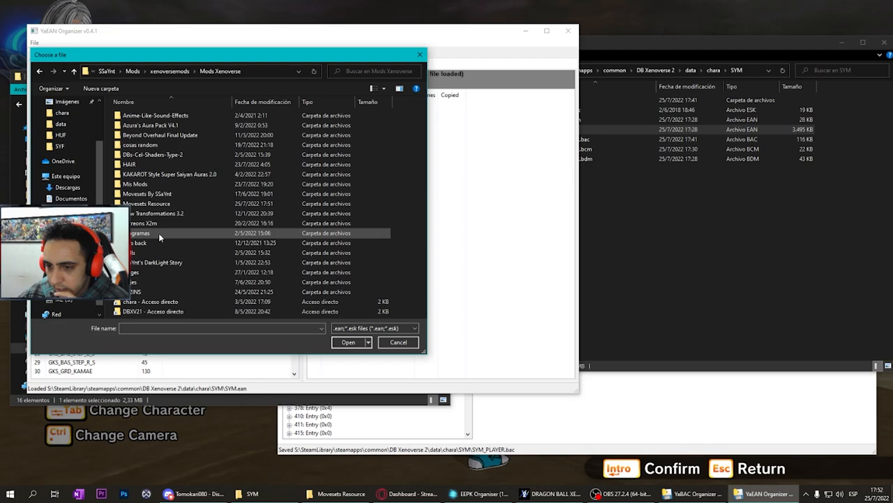
Open the folder containing GGT.ean to load it beside SYM.ean.
click(348, 342)
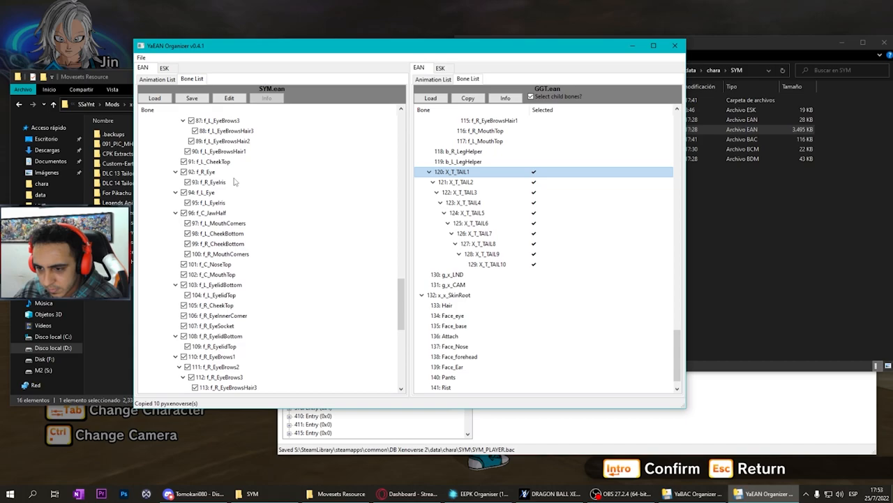
Scroll SYM.ean's Bone List to paste tail bones X_T_TAIL1–X_T_TAIL10.
scroll(down, 3)
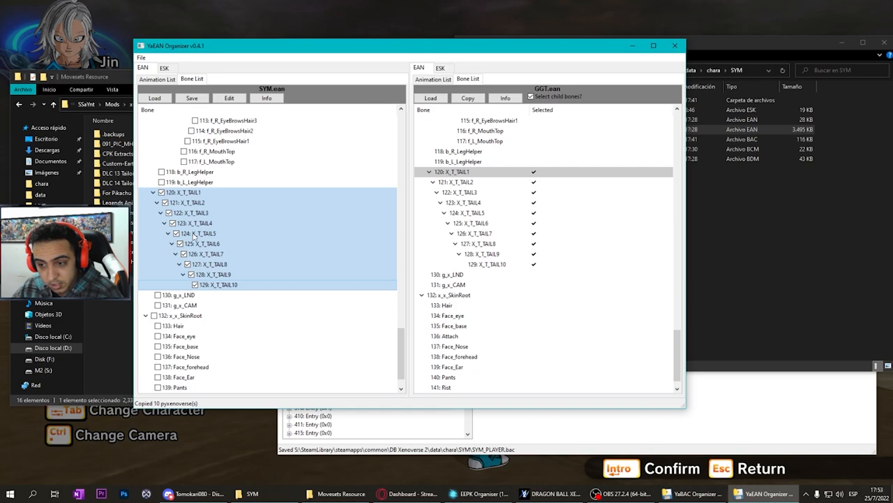
scroll(up, 3)
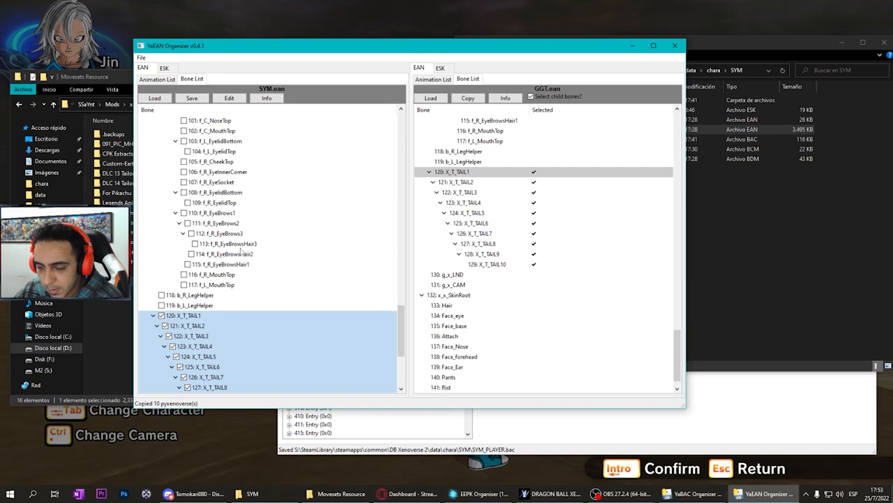
scroll(down, 3)
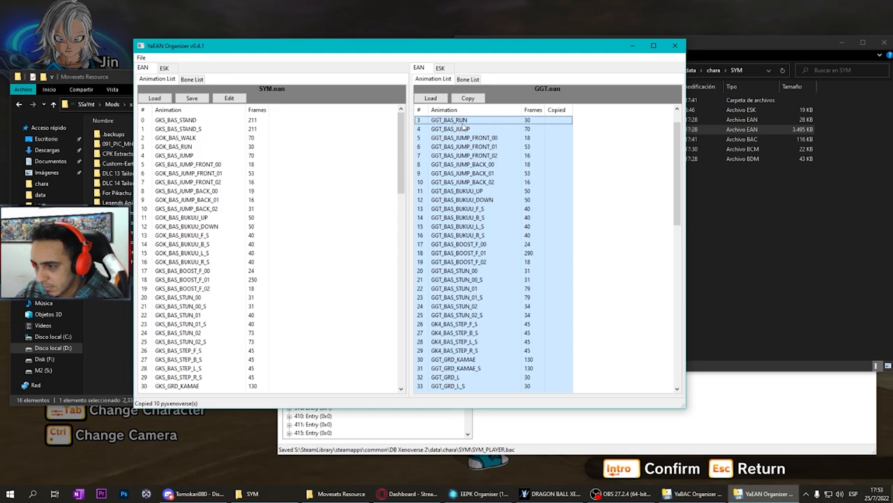
Select all 82 GGT.ean animations and accept replacing SYM.ean's matching ones.
click(468, 98)
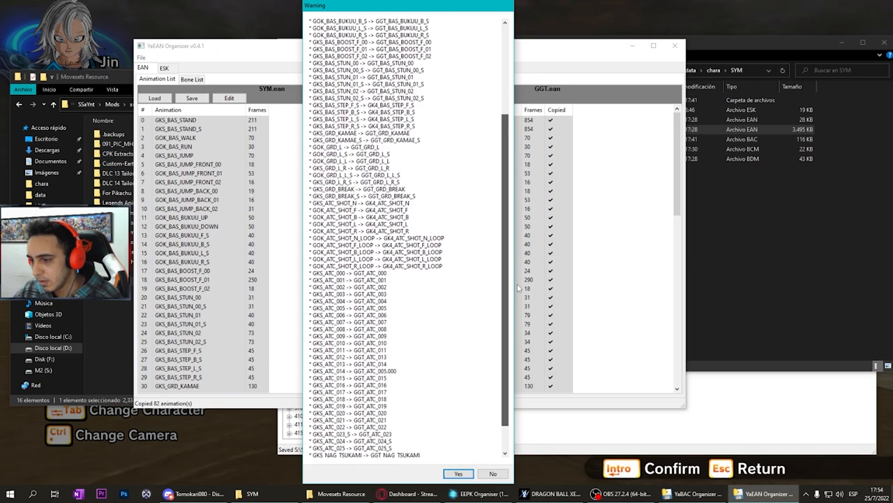
scroll(down, 3)
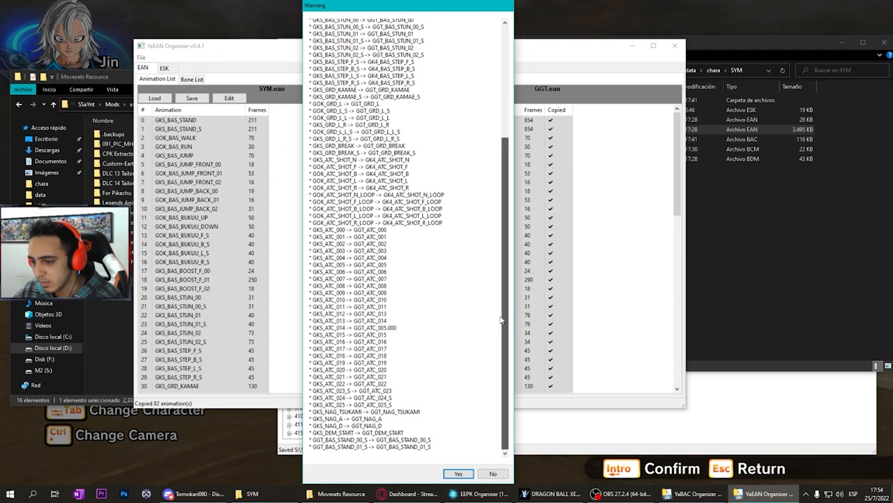
click(458, 473)
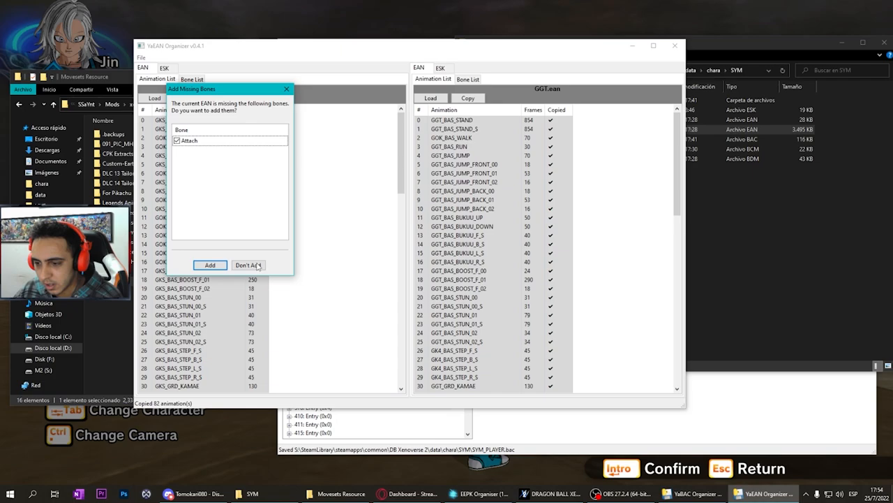
Decline adding the Attach bone and dismiss the skipped animation nodes report.
click(248, 265)
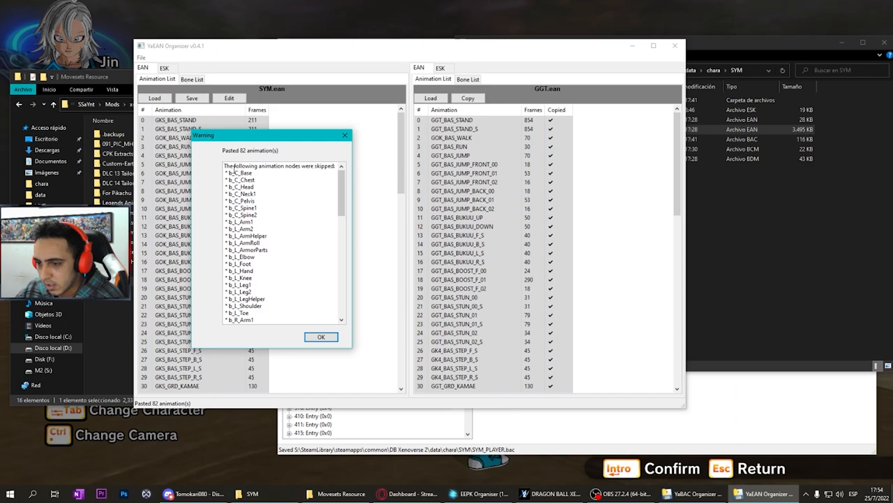
scroll(down, 3)
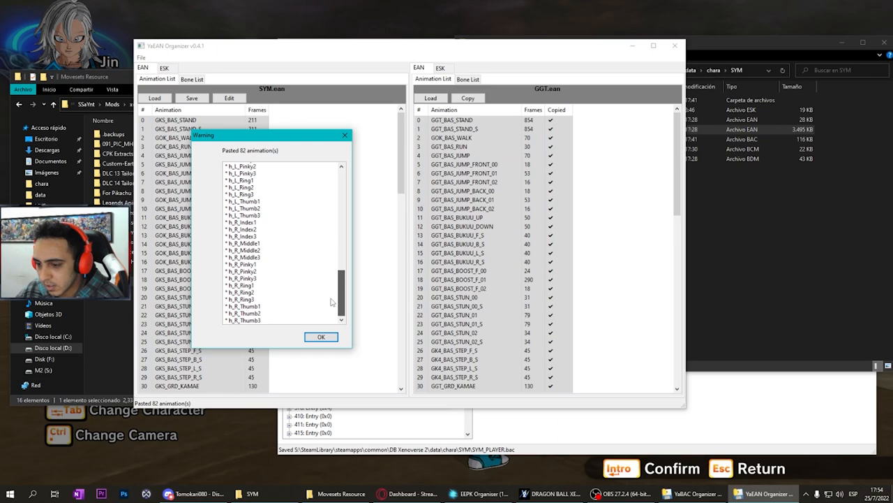
click(320, 336)
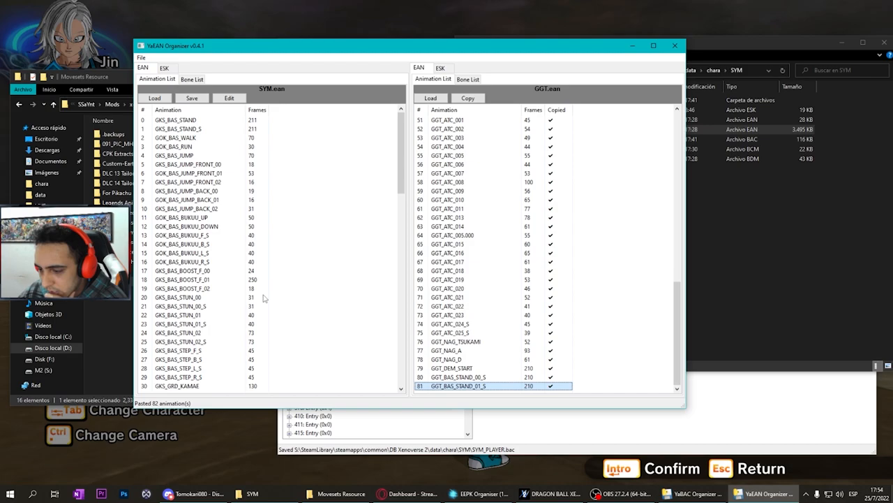
Paste GGT_BAS_STAND and GGT_BAS_STAND_S over SYM rows 82–83, confirming and dismissing the report.
scroll(down, 3)
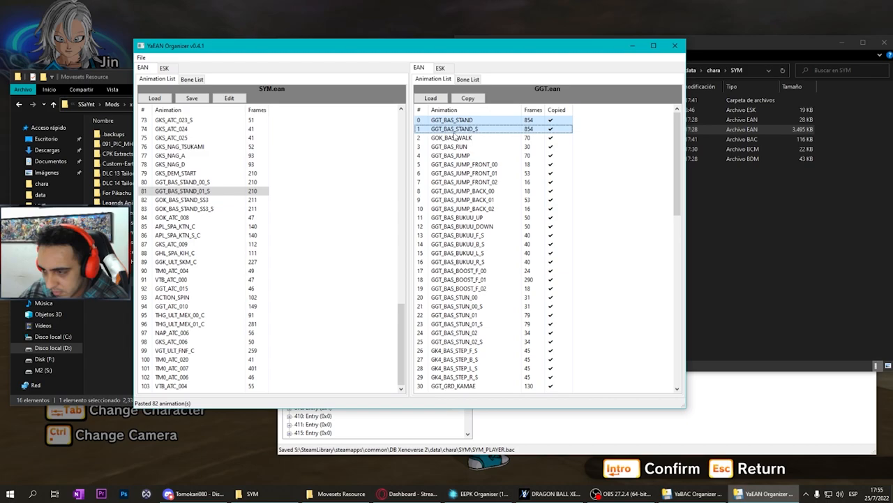
click(468, 97)
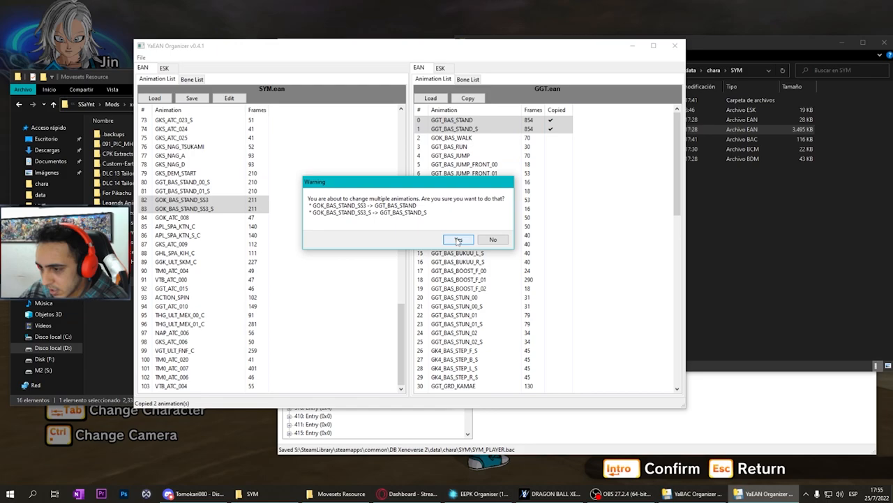
click(458, 239)
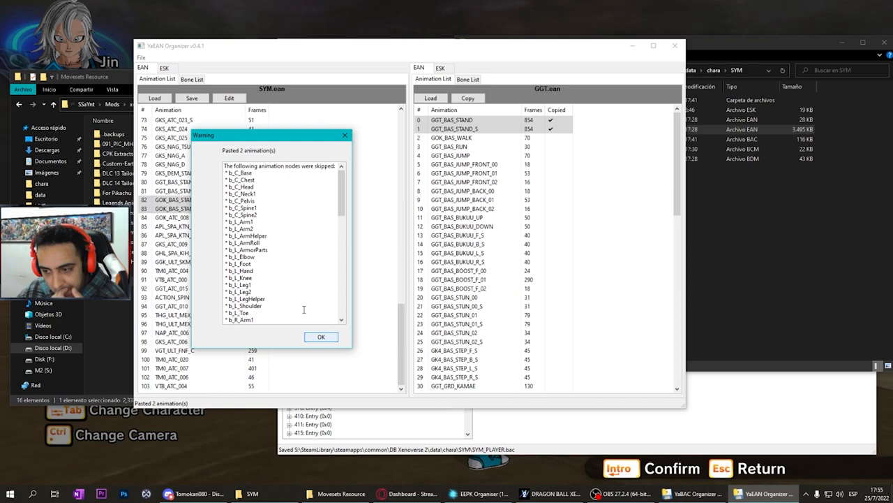
click(321, 336)
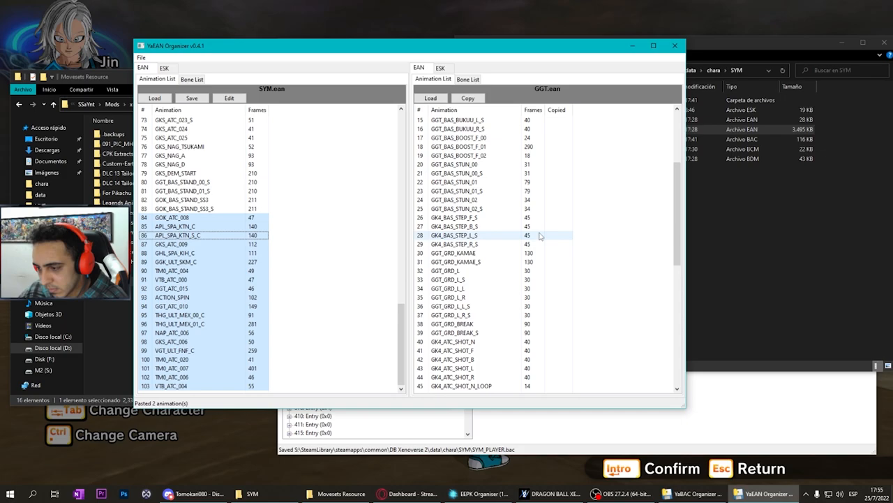
Paste GGT_ATC_000–GGT_ATC_019 over SYM rows 84–103 and dismiss the skipped-nodes report.
scroll(down, 3)
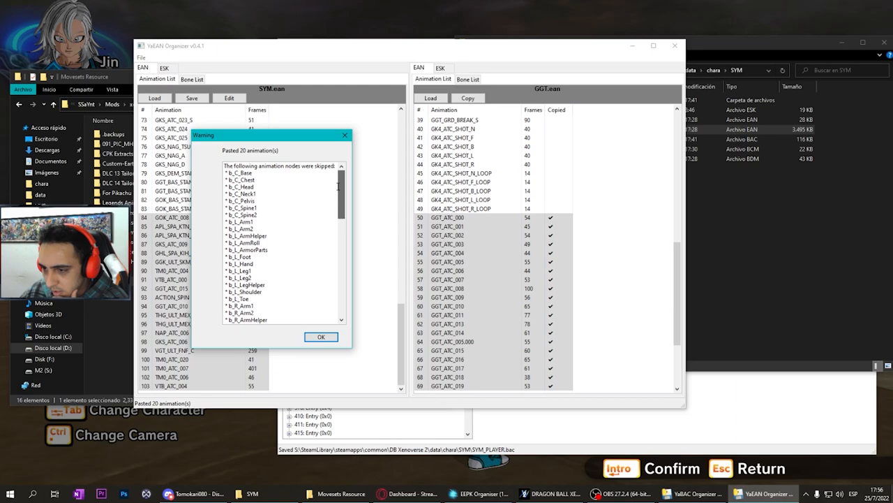
click(321, 336)
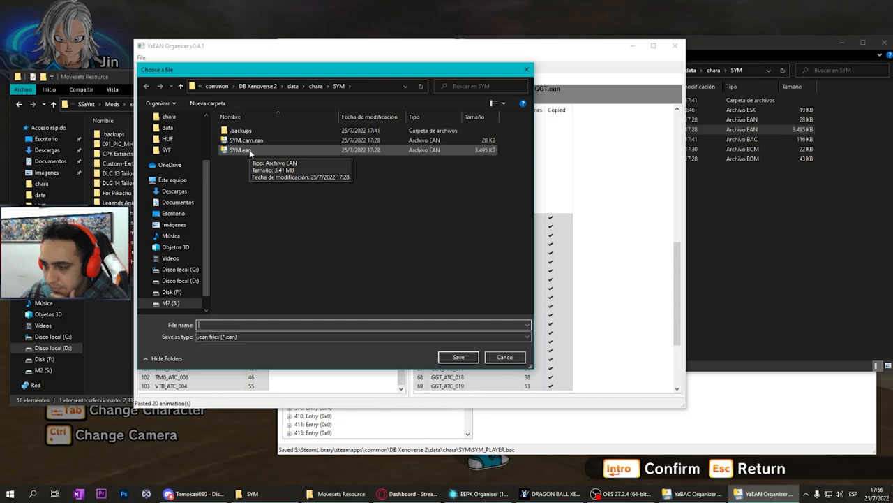